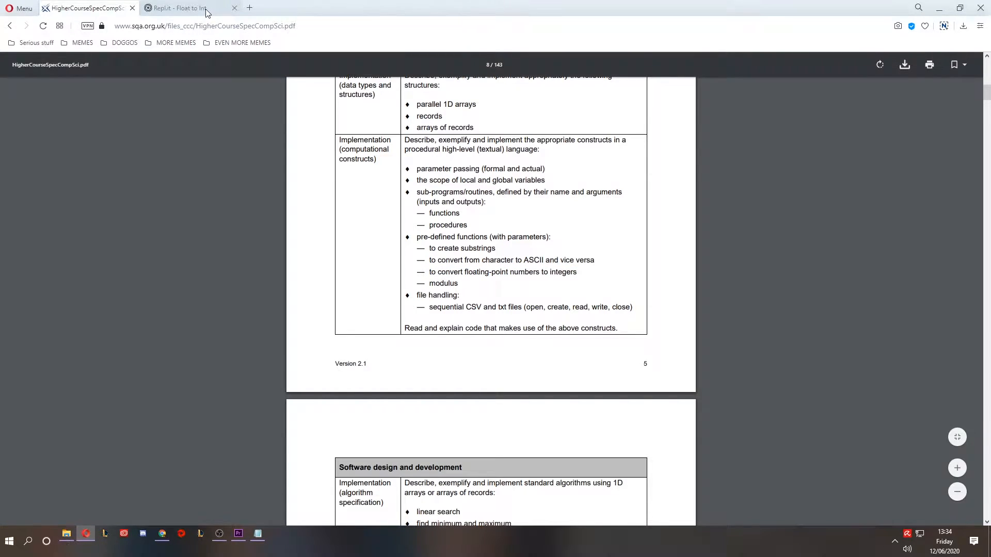
# Switch to the Float to Int repl and highlight the numbers list 11.5, 12.5, -6.5, -7.5
pyautogui.click(183, 8)
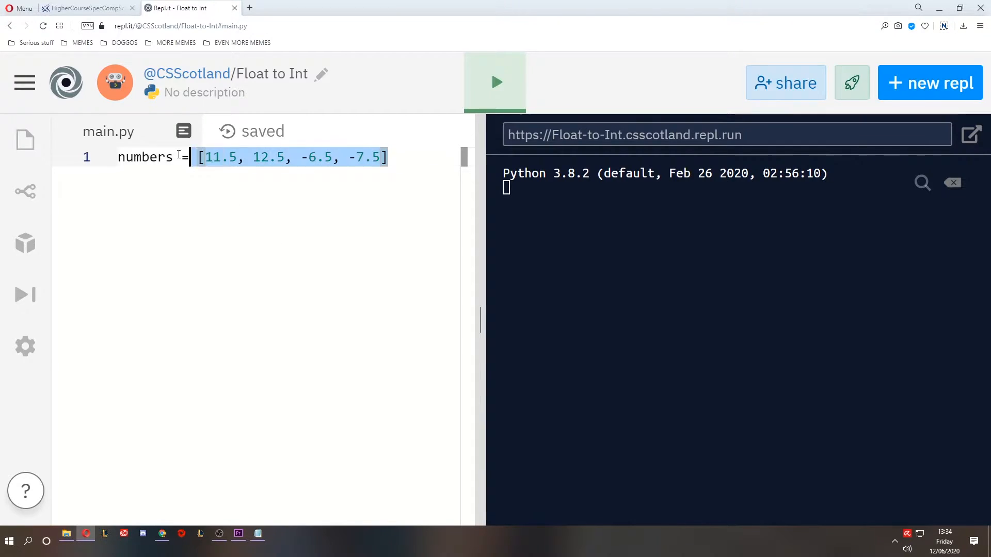
pyautogui.click(231, 157)
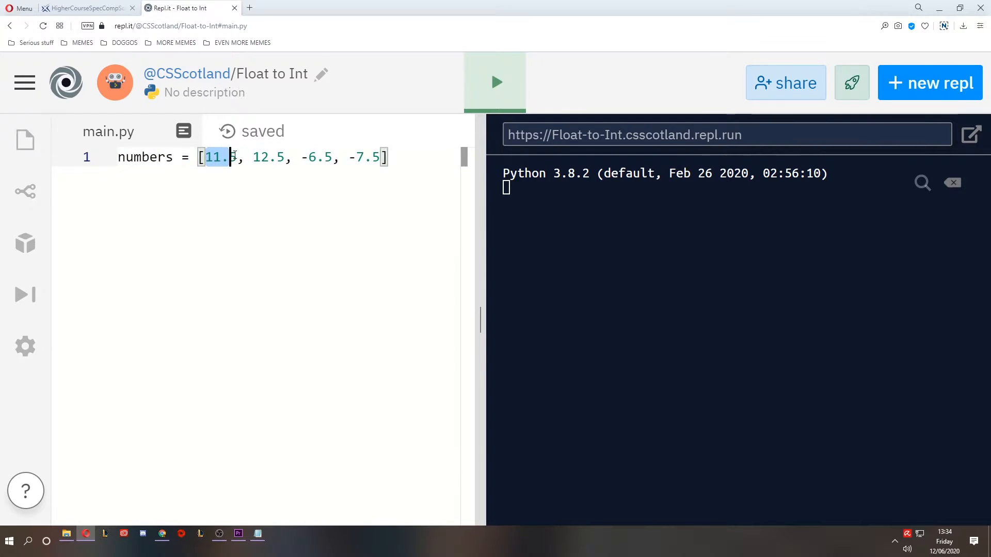
pyautogui.click(302, 157)
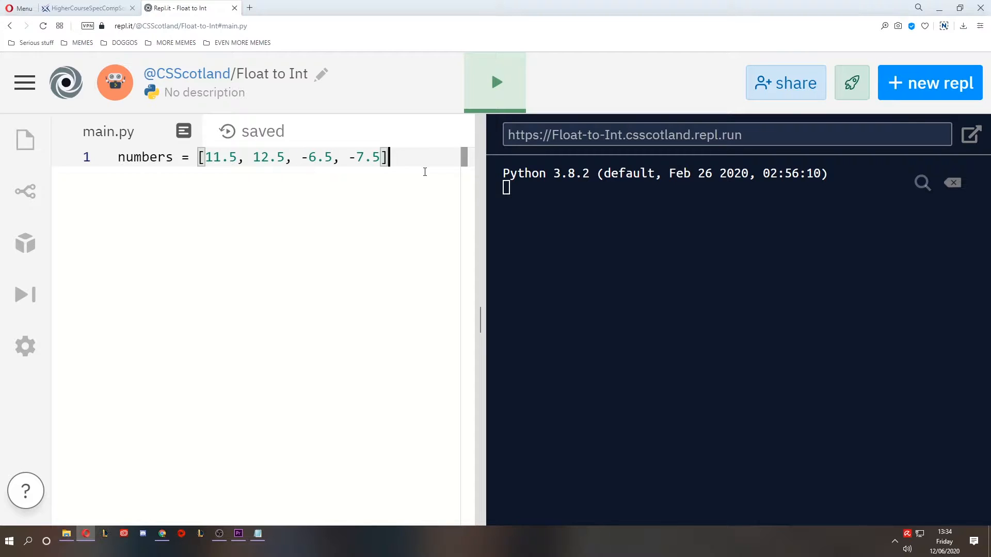
pyautogui.moveTo(218, 60)
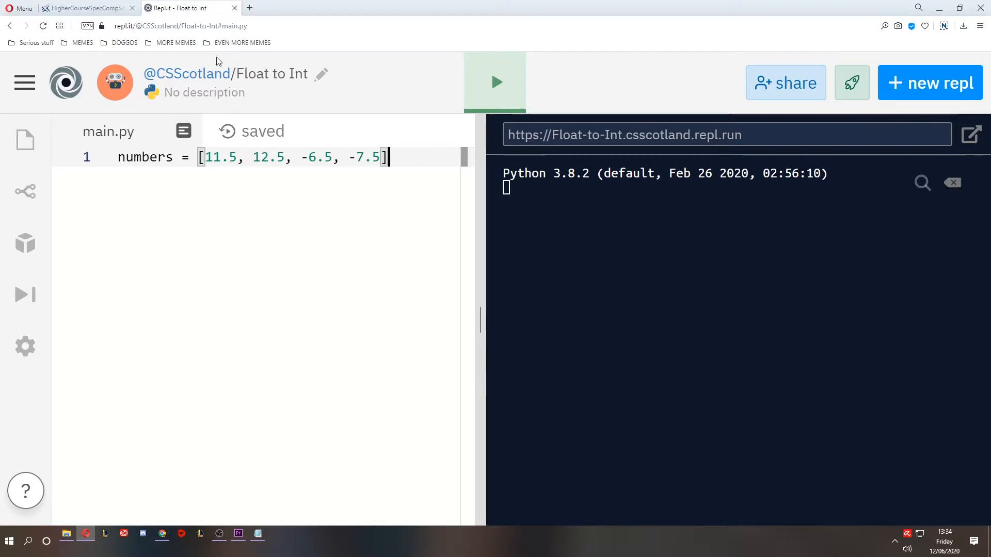
# Show the specification PDF's bullet on converting floating-point numbers to integers
pyautogui.click(85, 8)
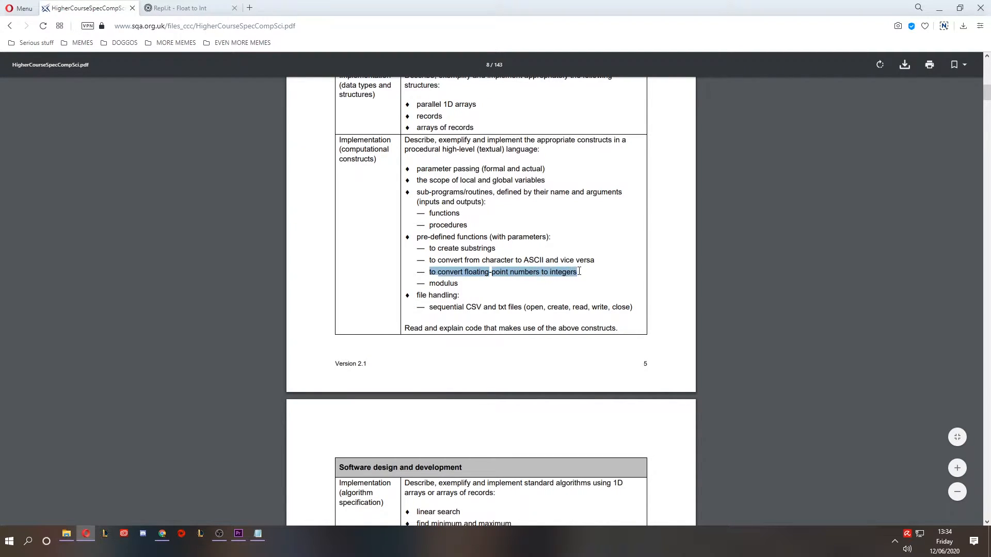
pyautogui.click(607, 272)
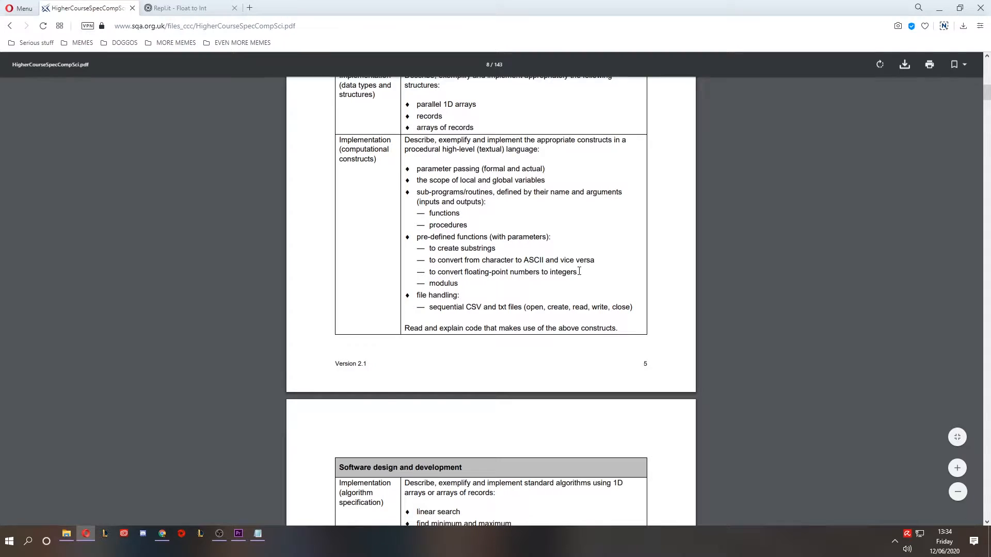
pyautogui.scroll(3)
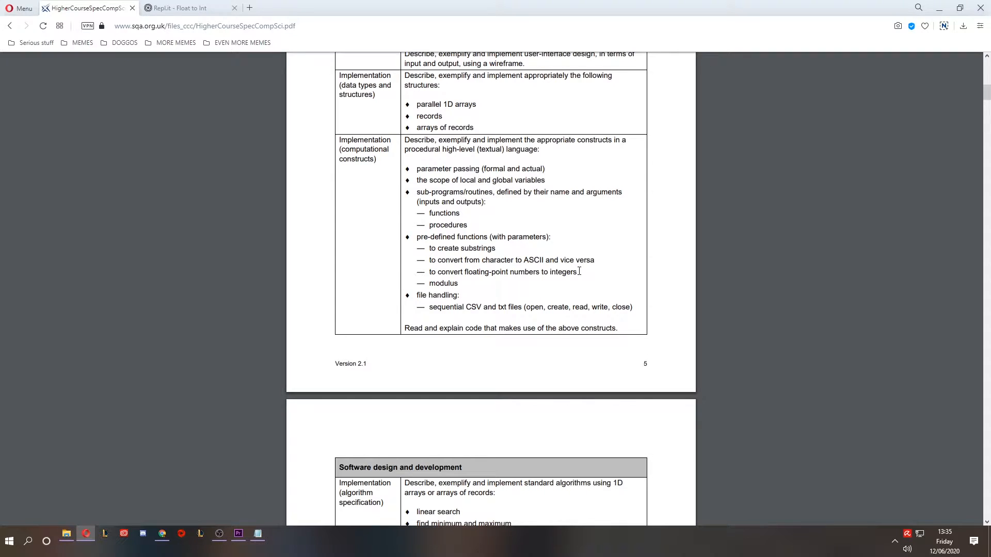
# In main.py, write 'for num in numbers:' with print(int(num)) inside the loop
pyautogui.click(183, 7)
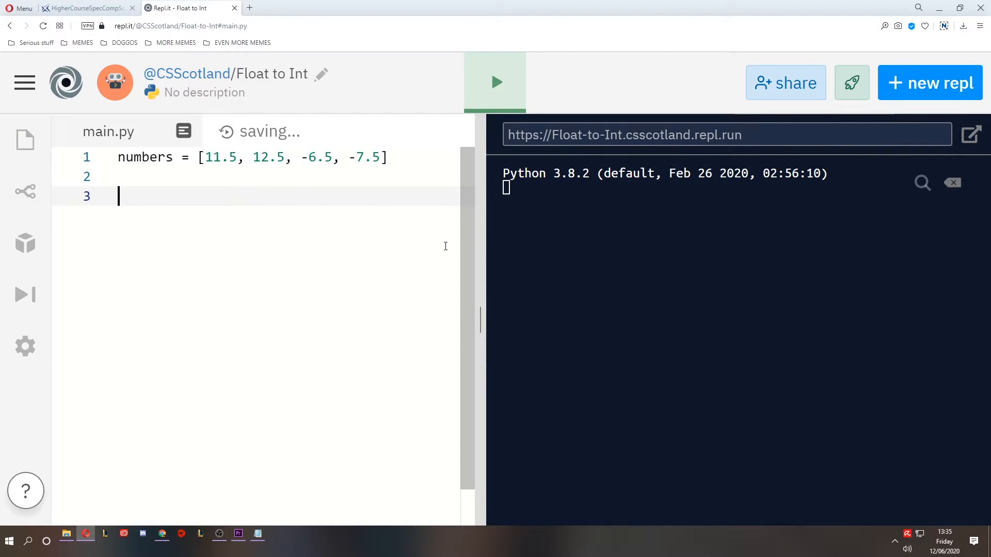
pyautogui.write('for num in n')
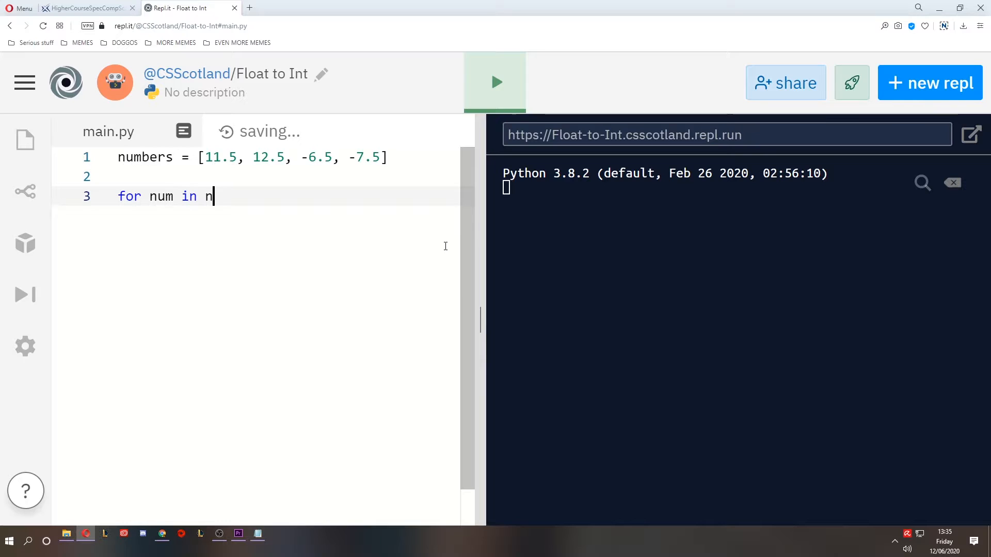
pyautogui.write('umbers:')
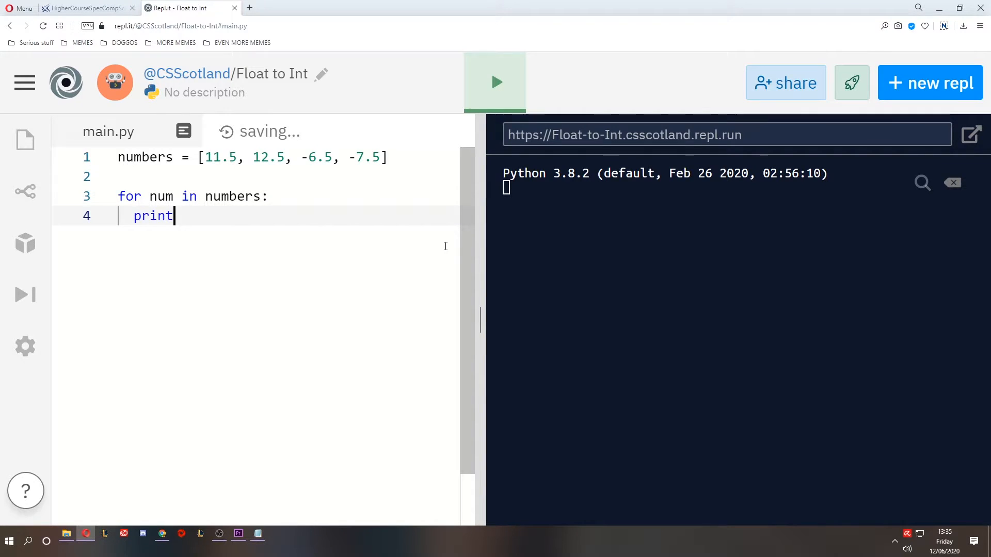
pyautogui.write('()')
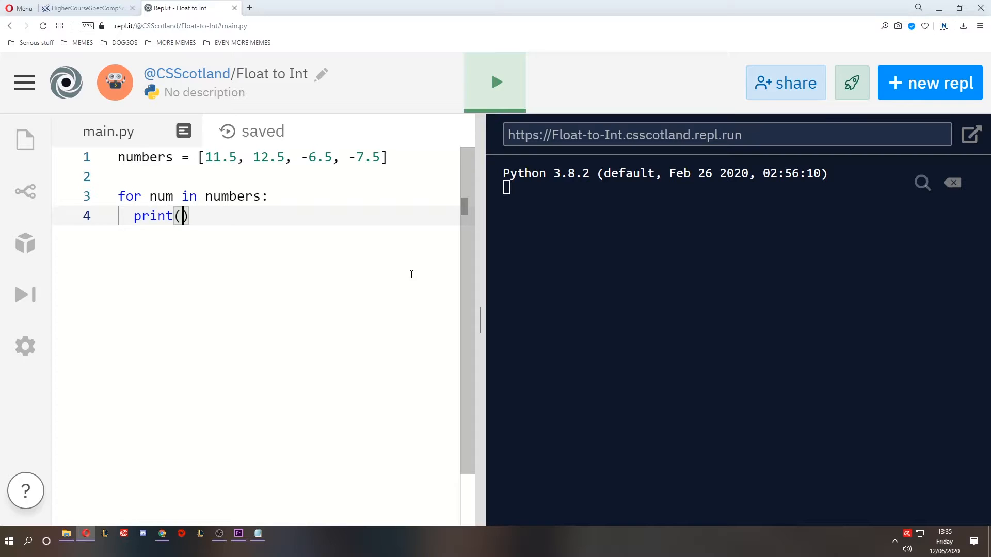
pyautogui.write('in')
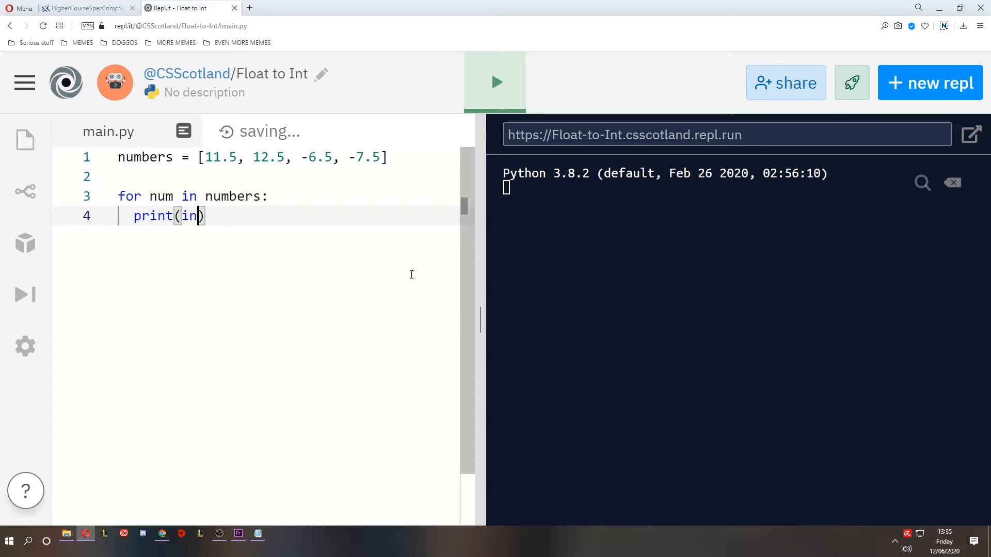
pyautogui.write('t(')
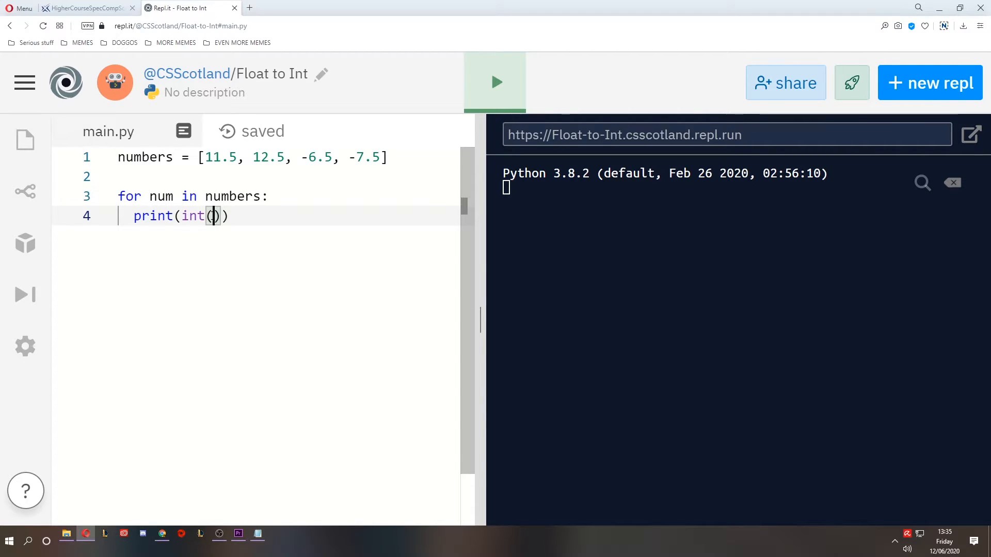
pyautogui.write('num')
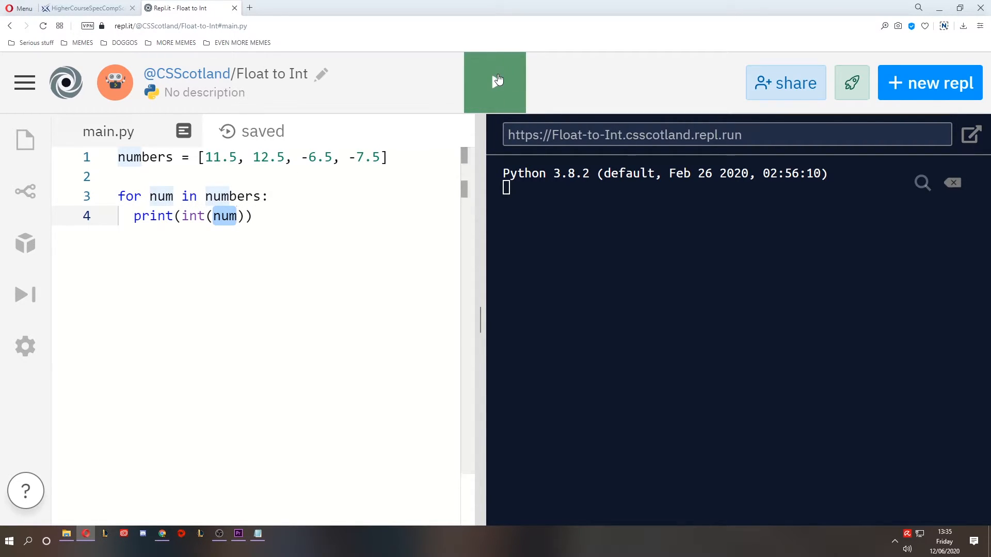
# Run the repl and compare the output 11, 12, -6, -7 with 11.5 and 12.5
pyautogui.click(495, 82)
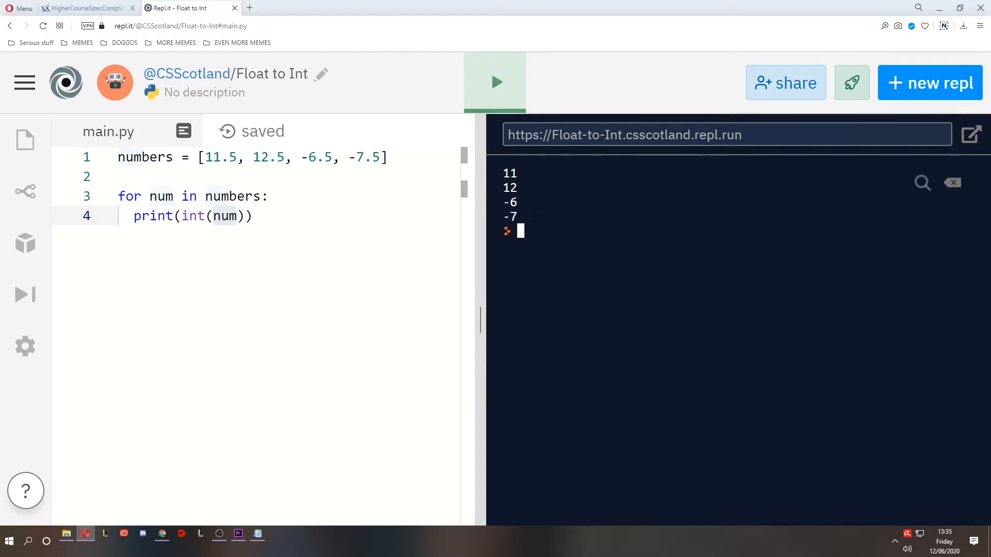
pyautogui.doubleClick(222, 157)
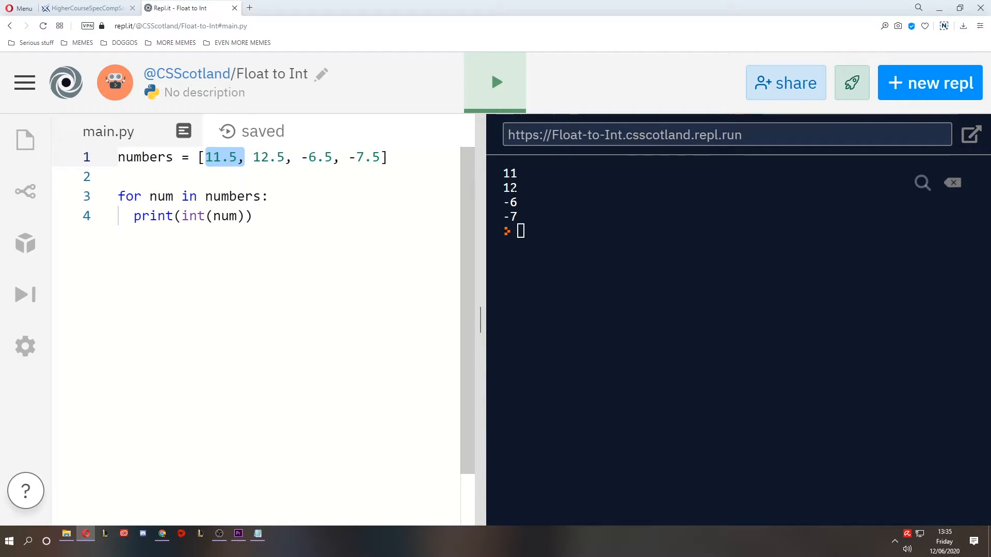
pyautogui.doubleClick(270, 157)
pyautogui.write('round')
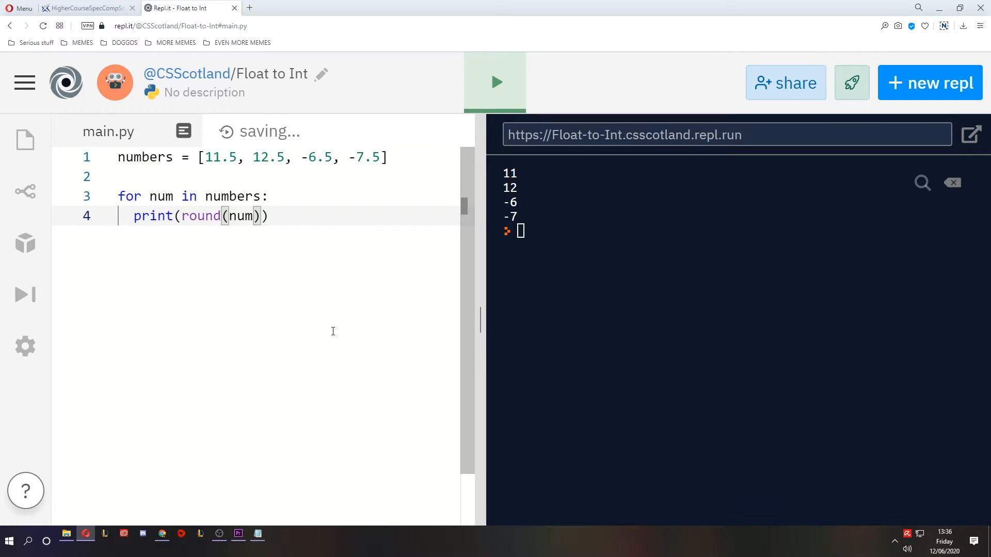
pyautogui.moveTo(234, 185)
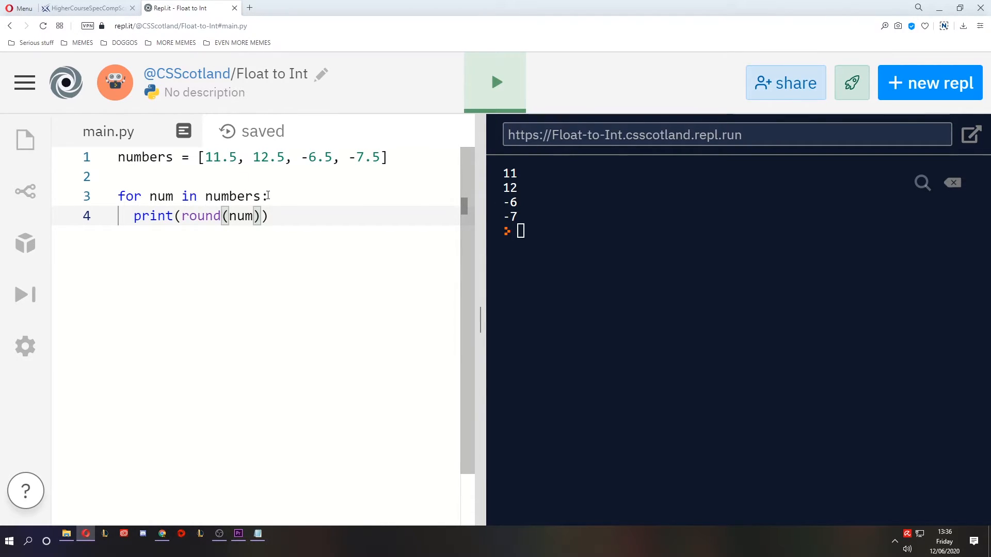
# Highlight the decimal part of 11.5 while changing int to round
pyautogui.doubleClick(222, 158)
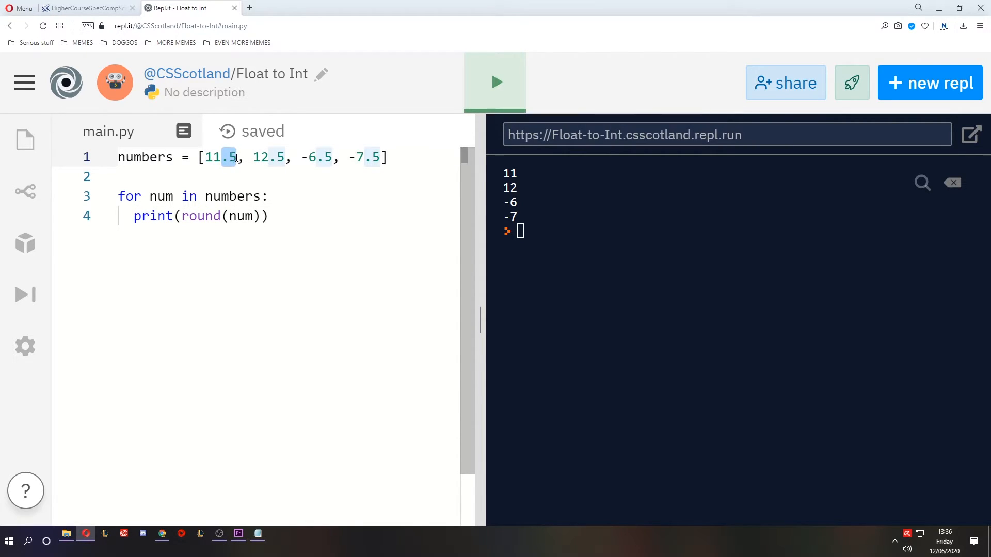
pyautogui.moveTo(251, 131)
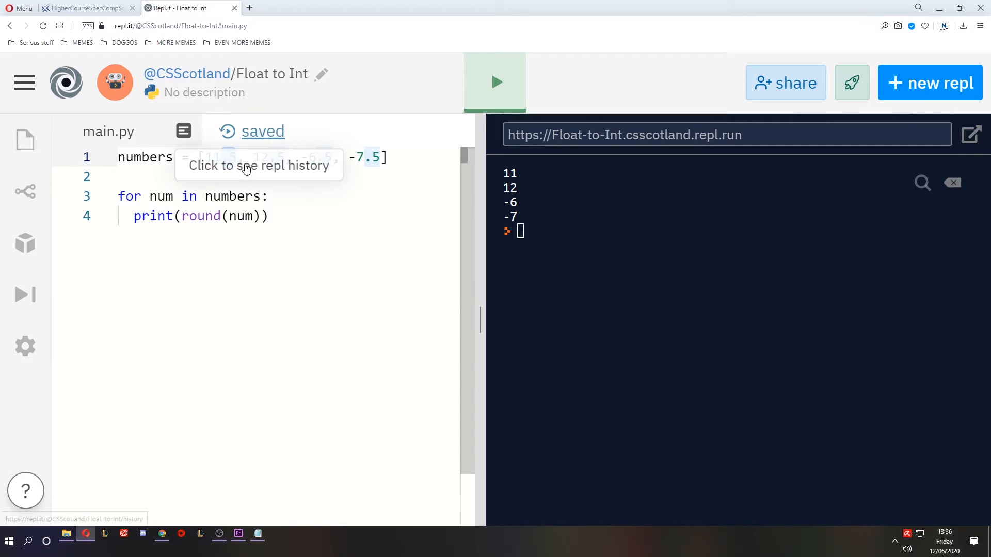
pyautogui.moveTo(495, 82)
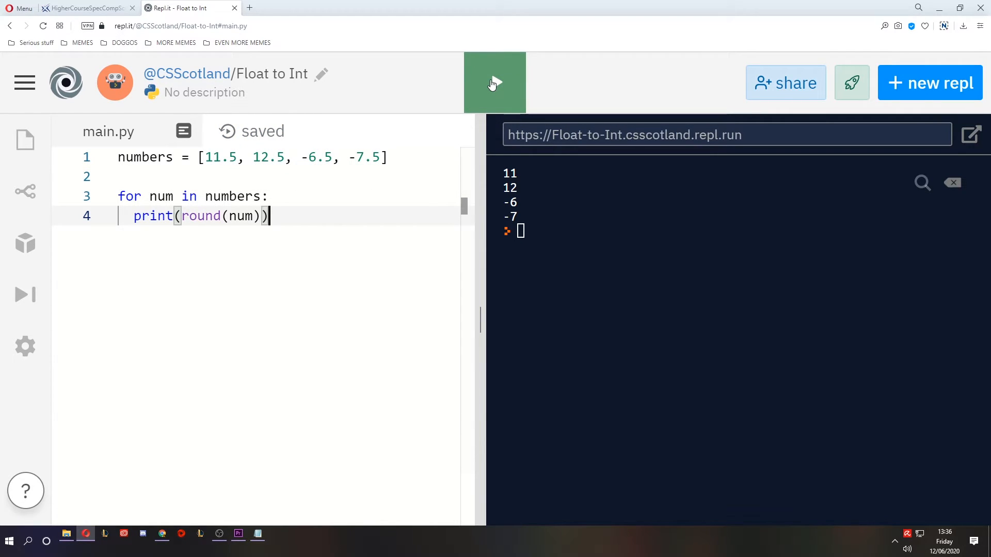
# Run the round(num) version and highlight the list values 12.5 and -6.5
pyautogui.click(495, 82)
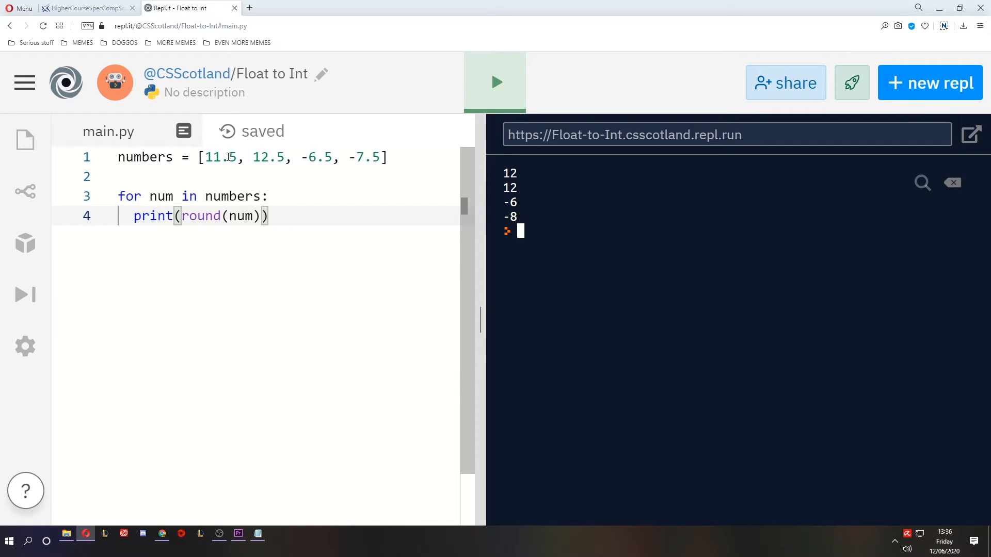
pyautogui.doubleClick(267, 157)
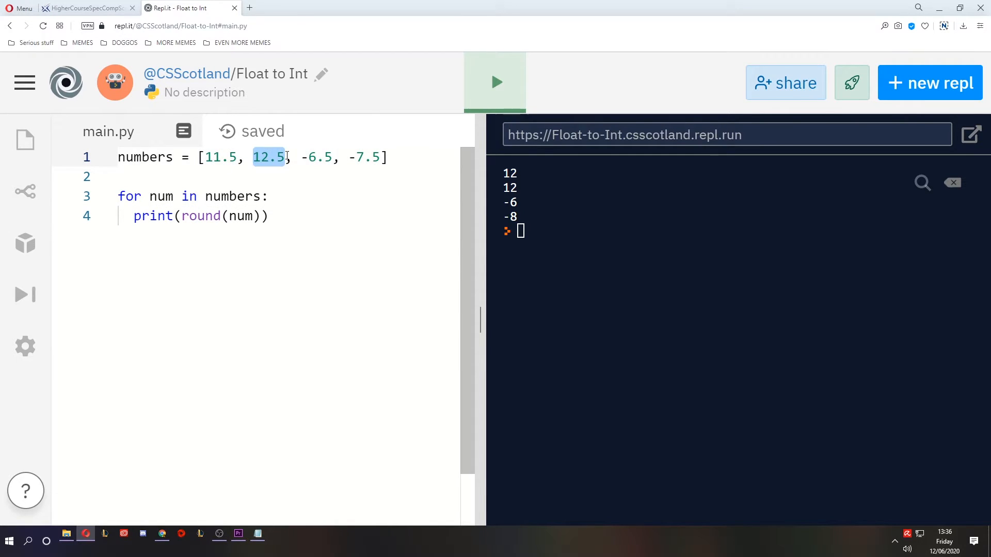
pyautogui.doubleClick(316, 157)
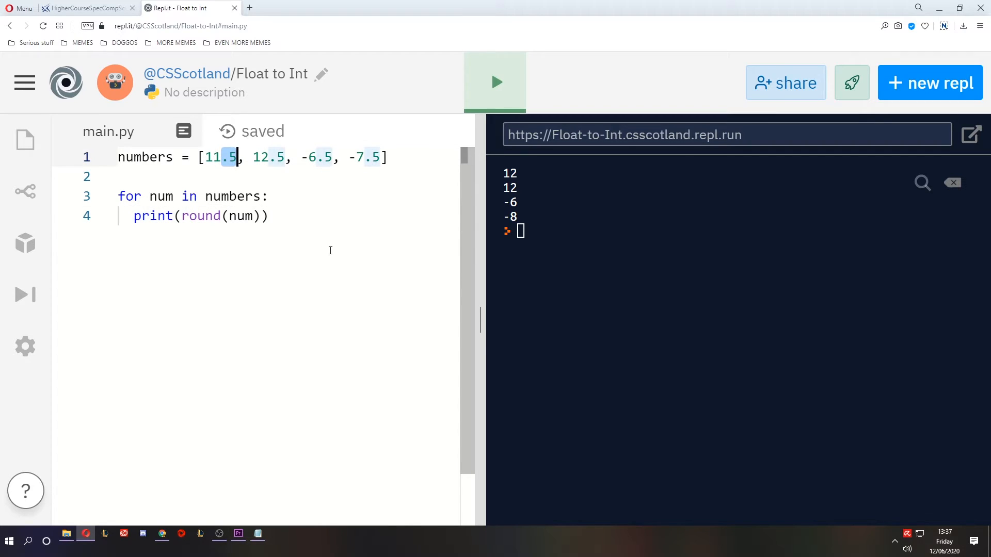
pyautogui.click(283, 157)
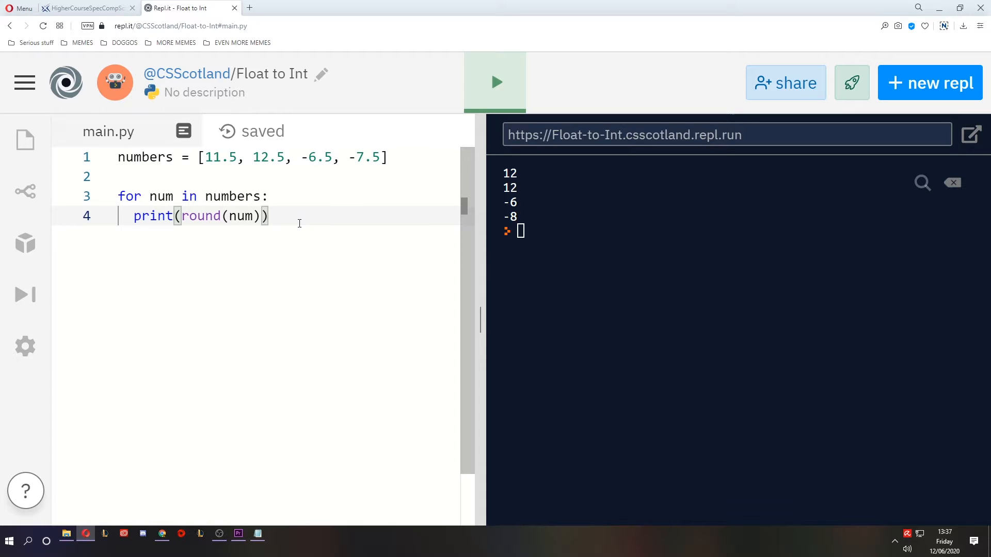
pyautogui.moveTo(282, 295)
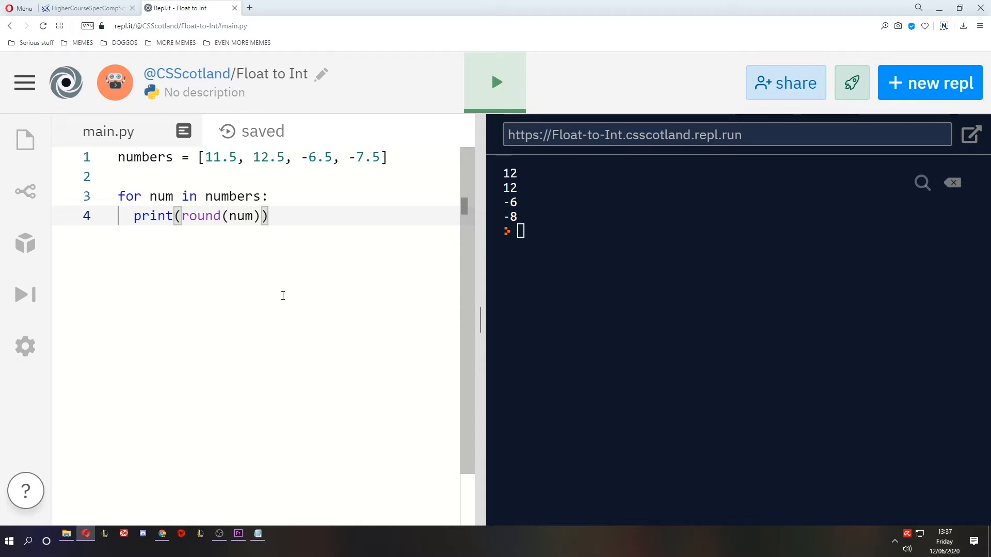
pyautogui.moveTo(222, 182)
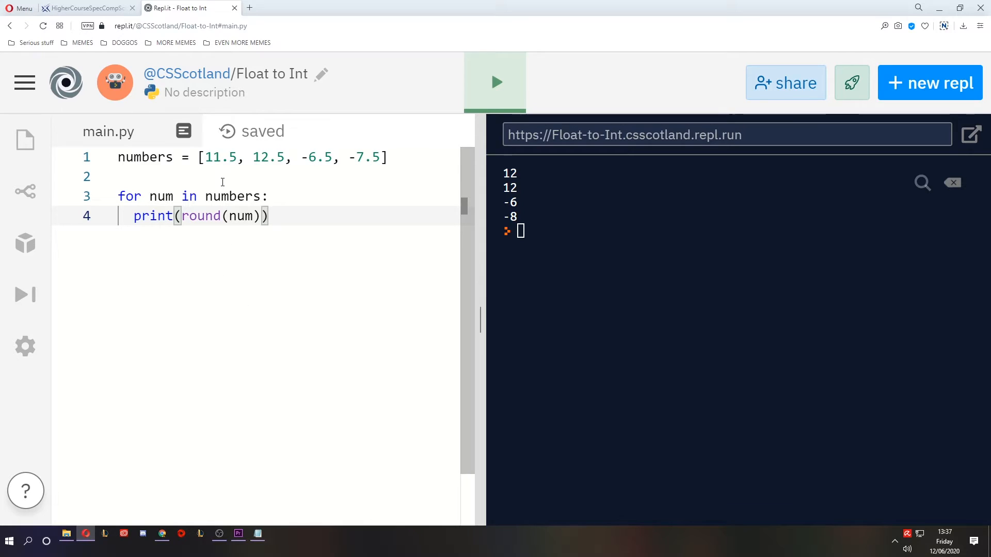
pyautogui.moveTo(301, 239)
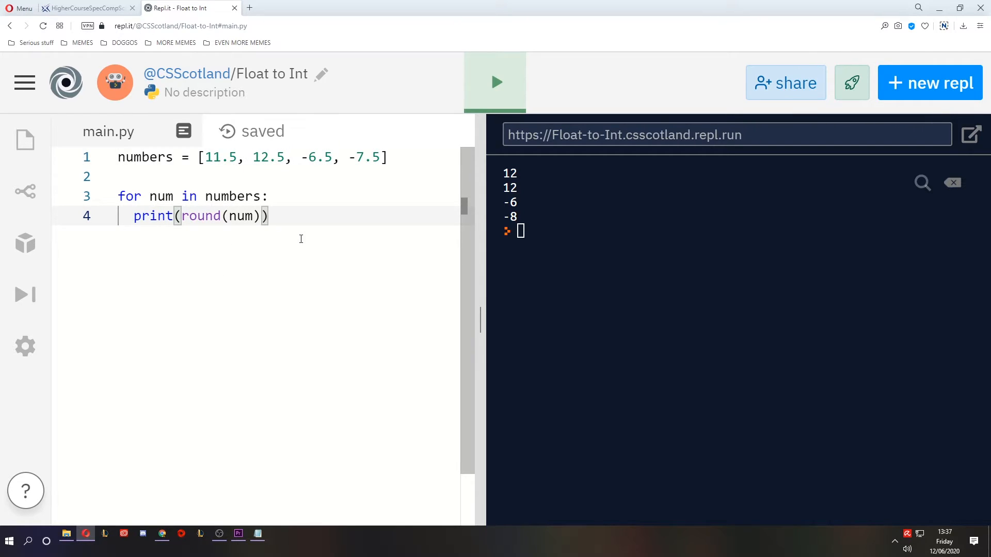
pyautogui.moveTo(309, 236)
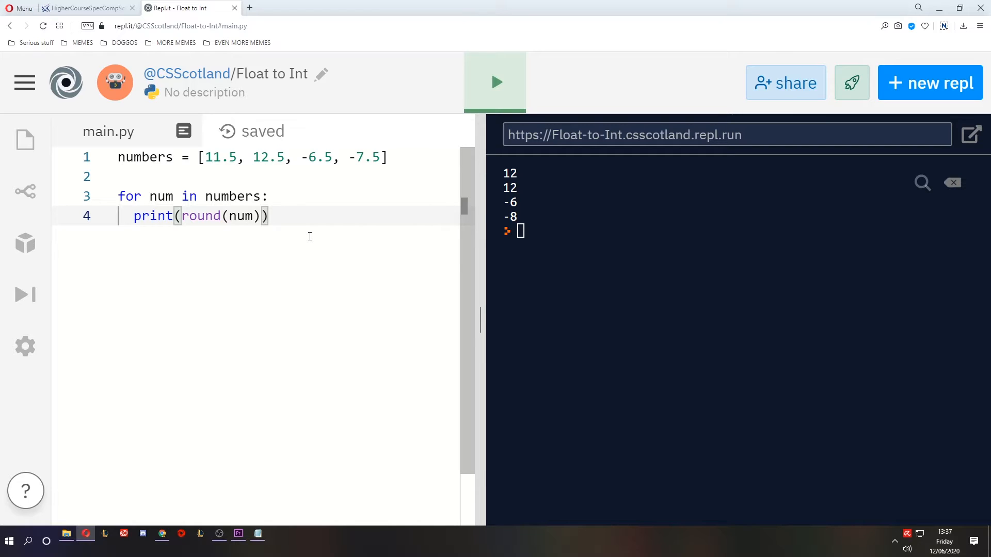
# Compare the console results 12 and 12 against the list values
pyautogui.click(268, 196)
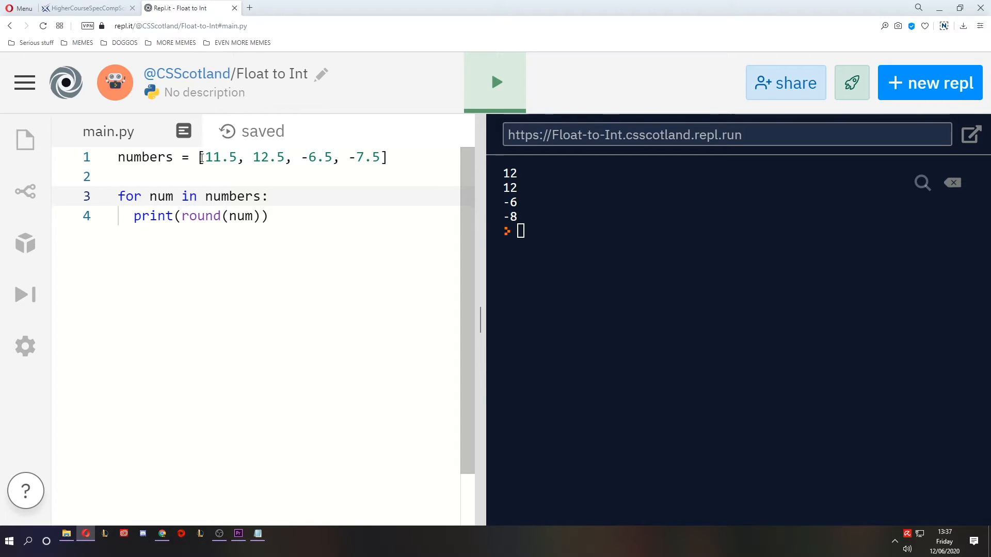
pyautogui.doubleClick(217, 157)
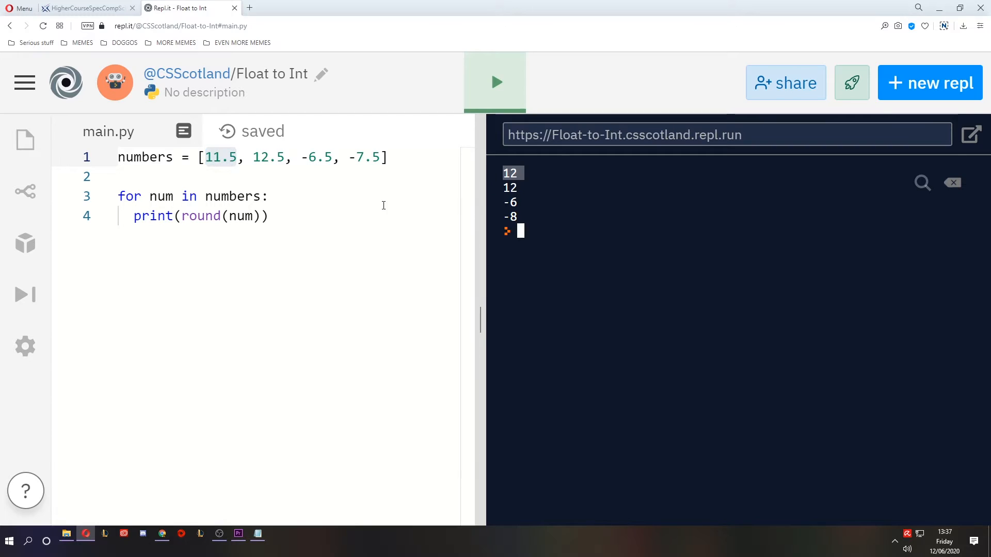
pyautogui.doubleClick(268, 157)
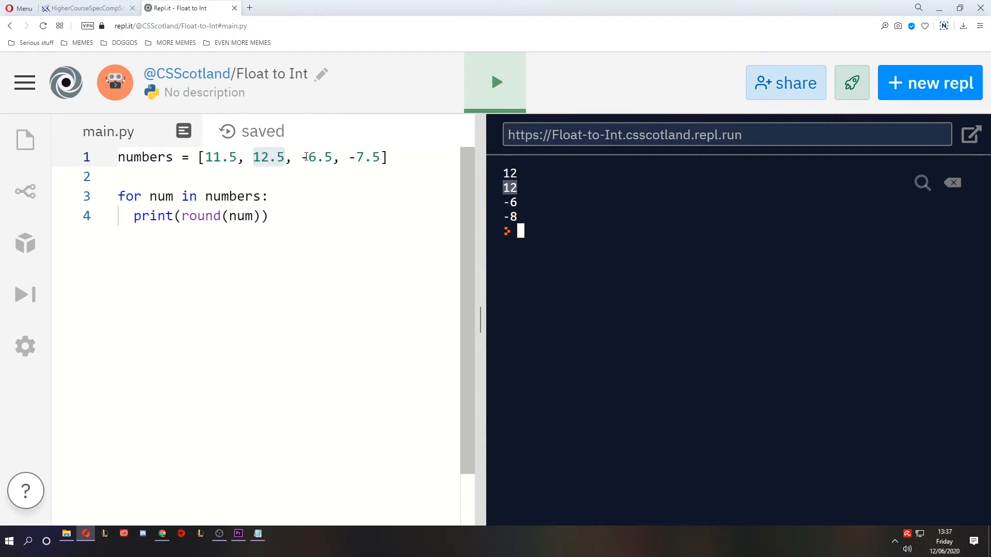
pyautogui.click(201, 217)
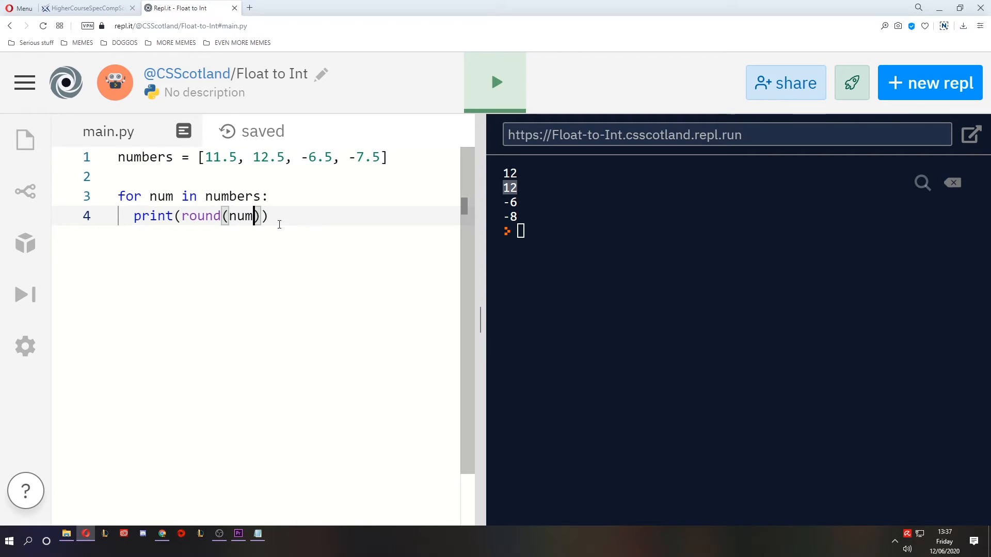
pyautogui.write(', 0')
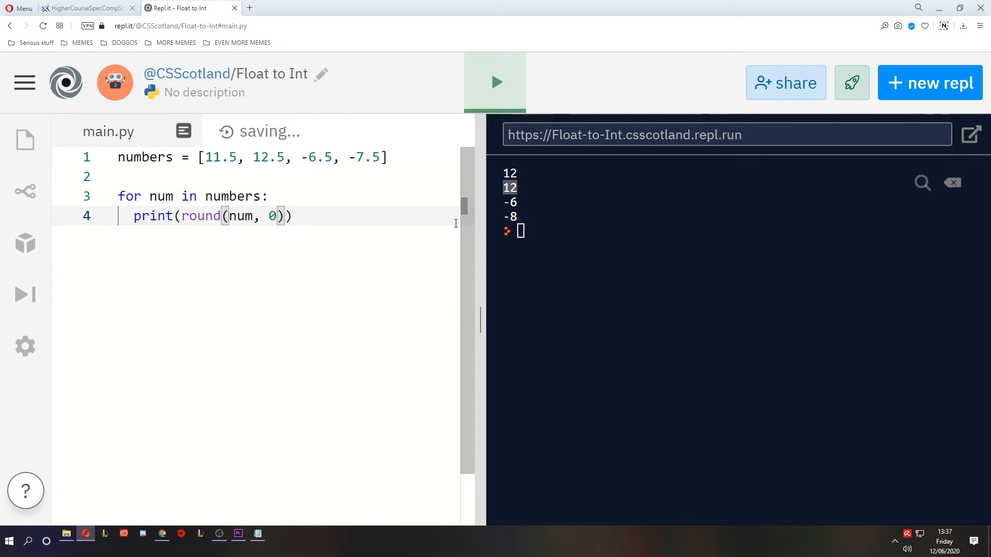
pyautogui.moveTo(523, 154)
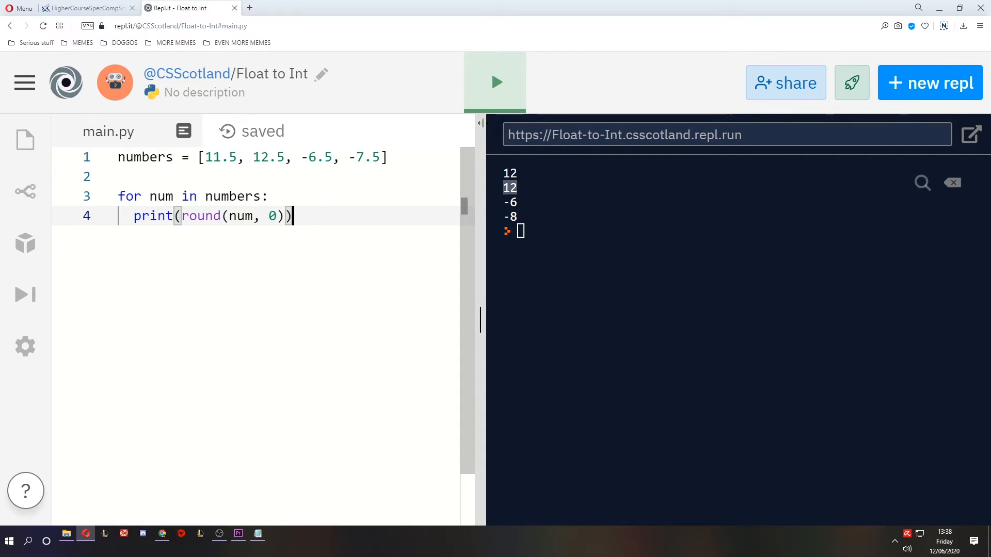
pyautogui.click(496, 82)
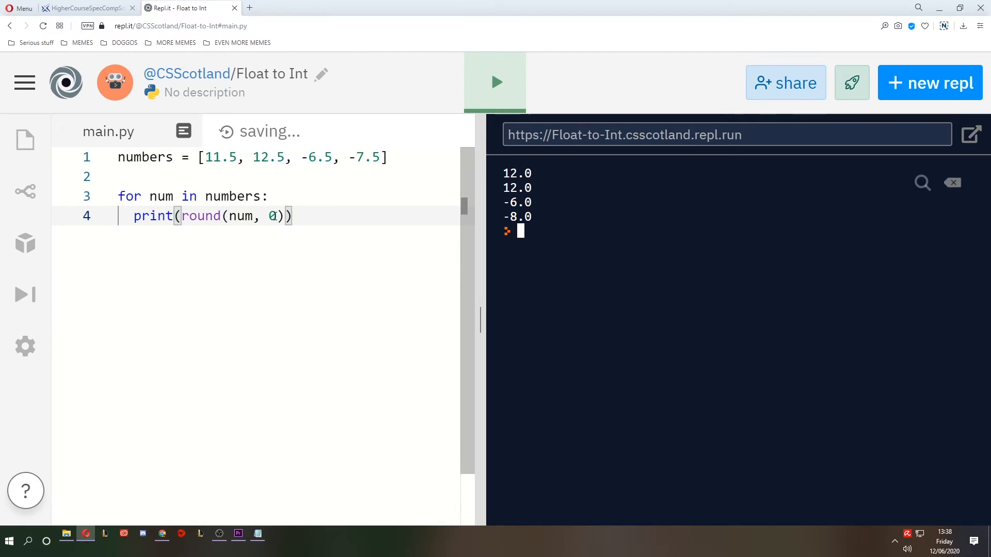
pyautogui.press('Backspace')
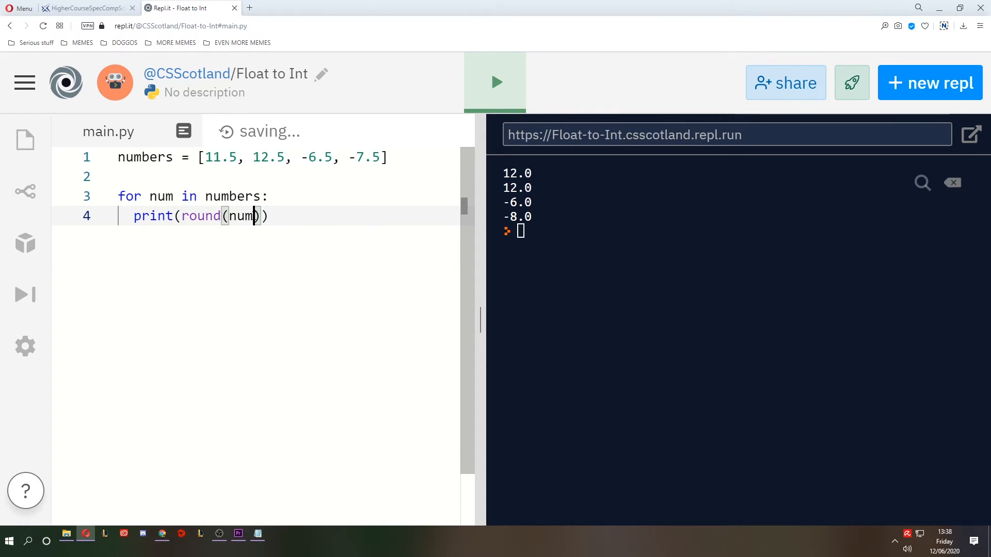
pyautogui.click(495, 82)
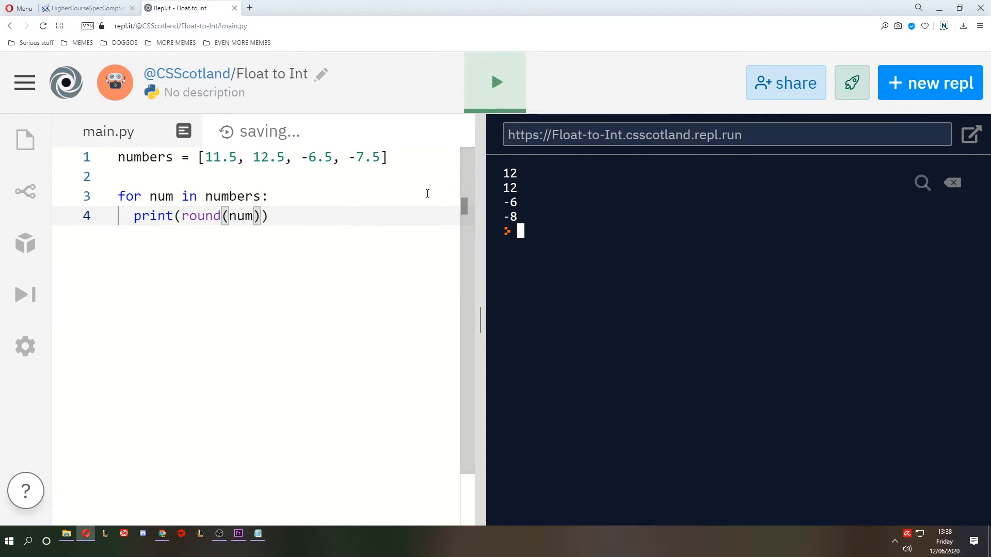
pyautogui.moveTo(278, 272)
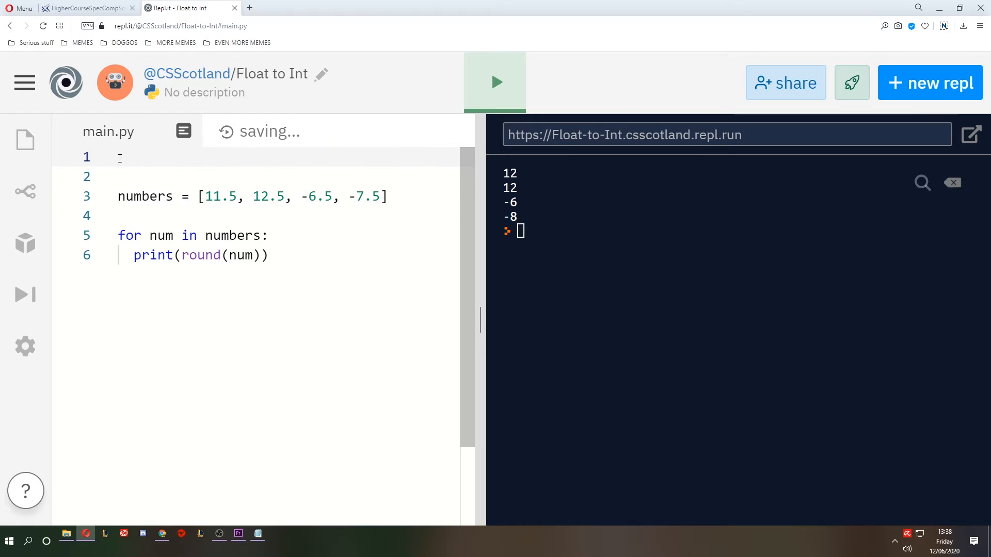
# Add 'import math' on line 1 of main.py
pyautogui.write('import math')
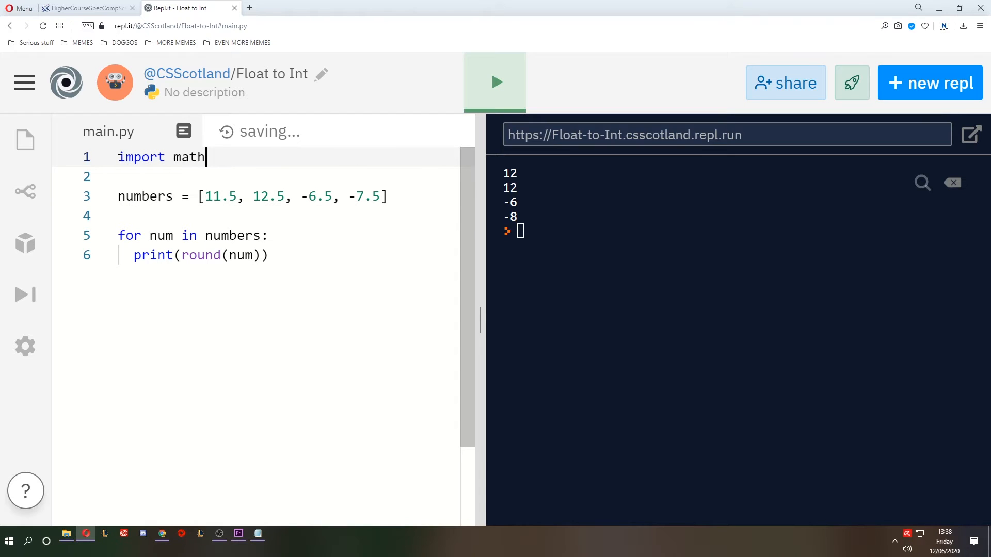
pyautogui.doubleClick(161, 157)
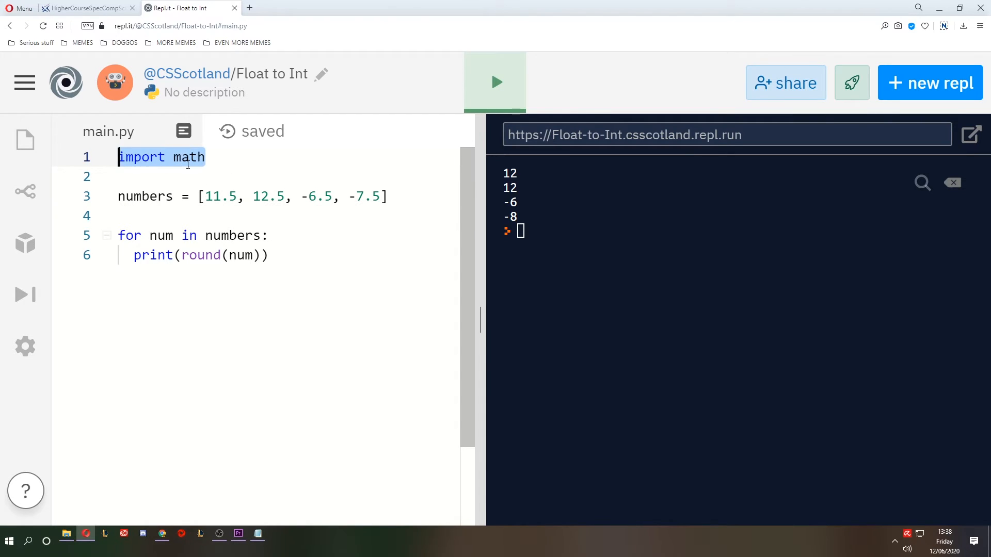
pyautogui.click(495, 82)
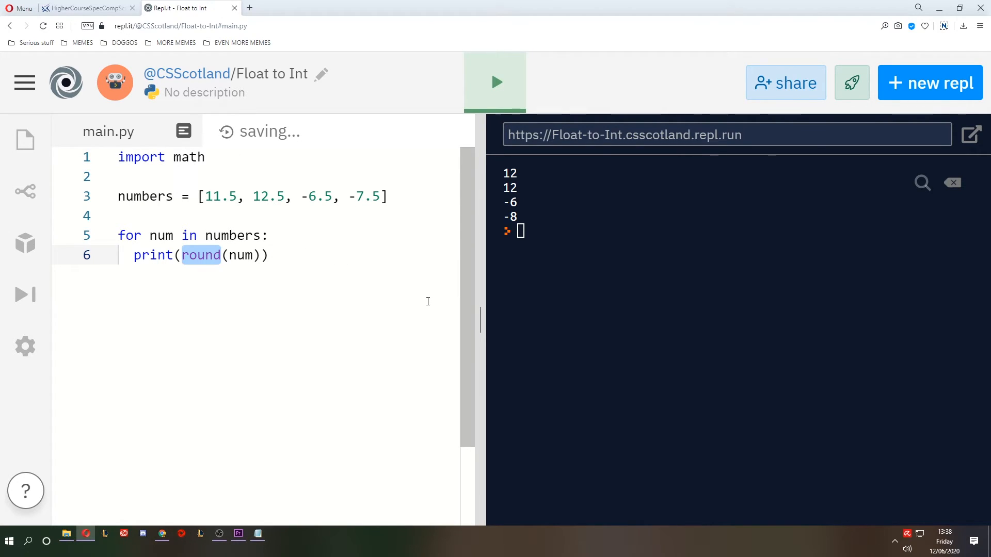
# Replace round with math.floor and run, getting 11, 12, -7, -8
pyautogui.write('math.flo')
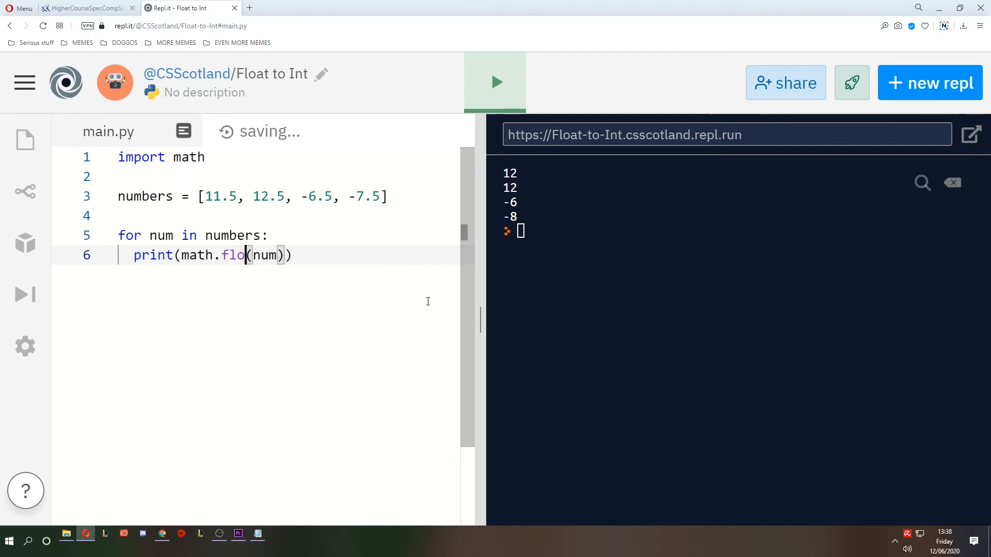
pyautogui.write('or')
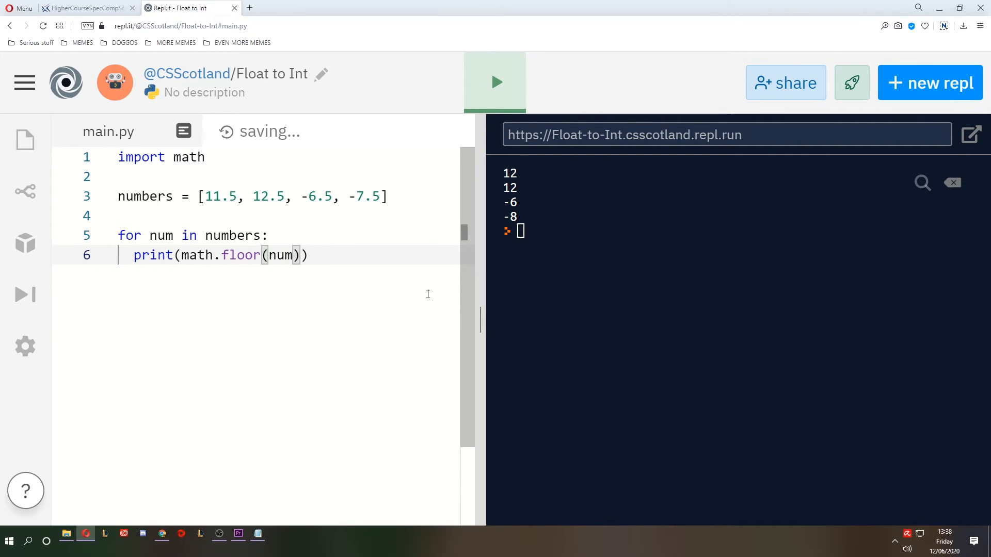
pyautogui.moveTo(495, 82)
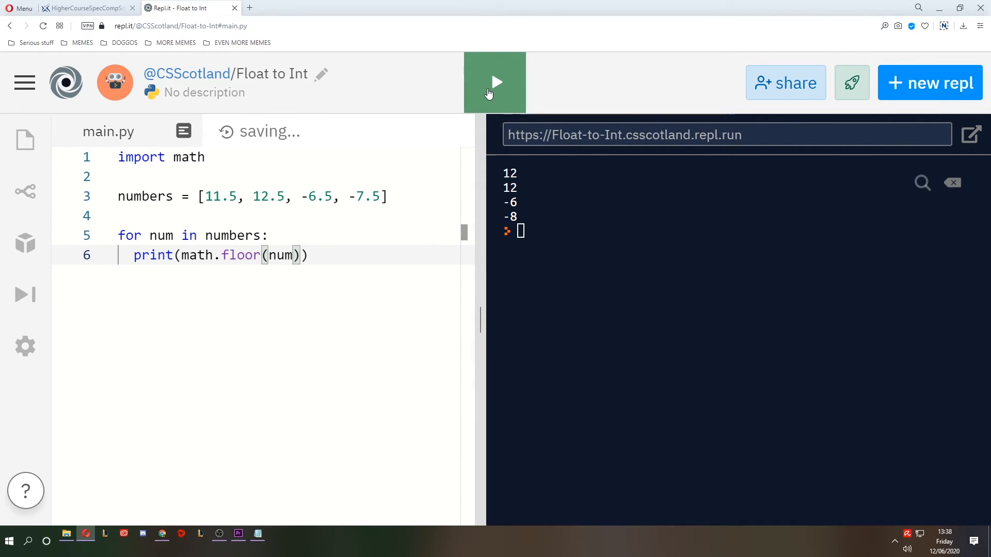
pyautogui.click(495, 82)
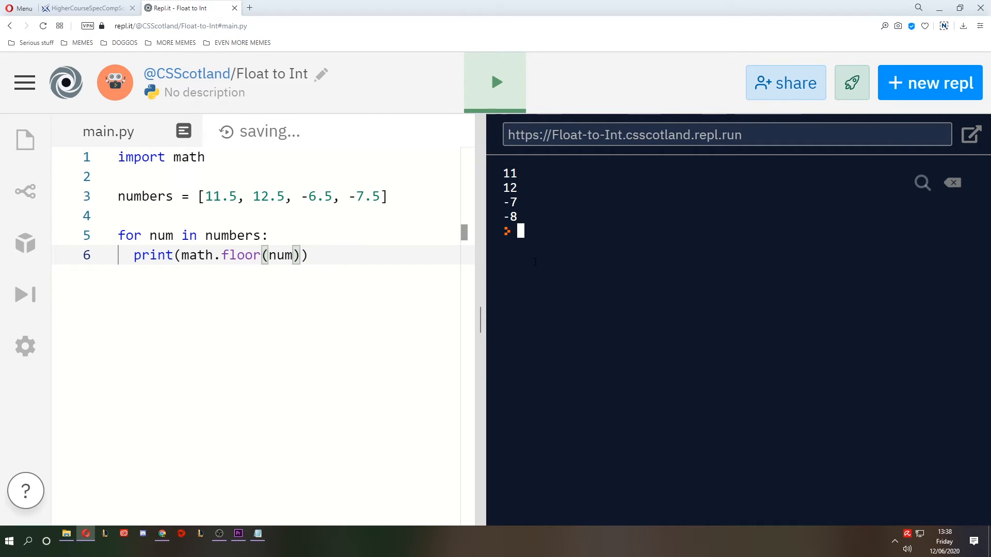
pyautogui.moveTo(207, 211)
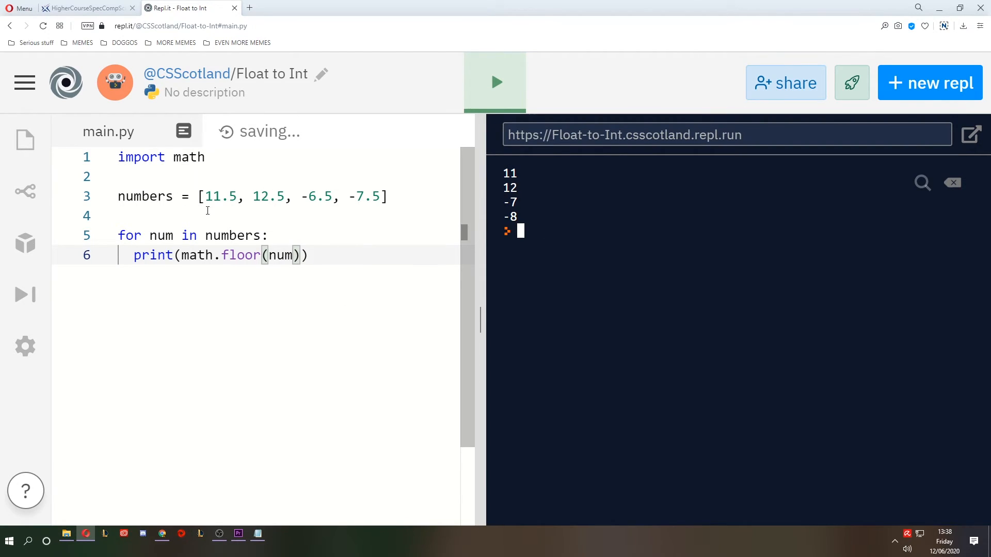
pyautogui.click(212, 196)
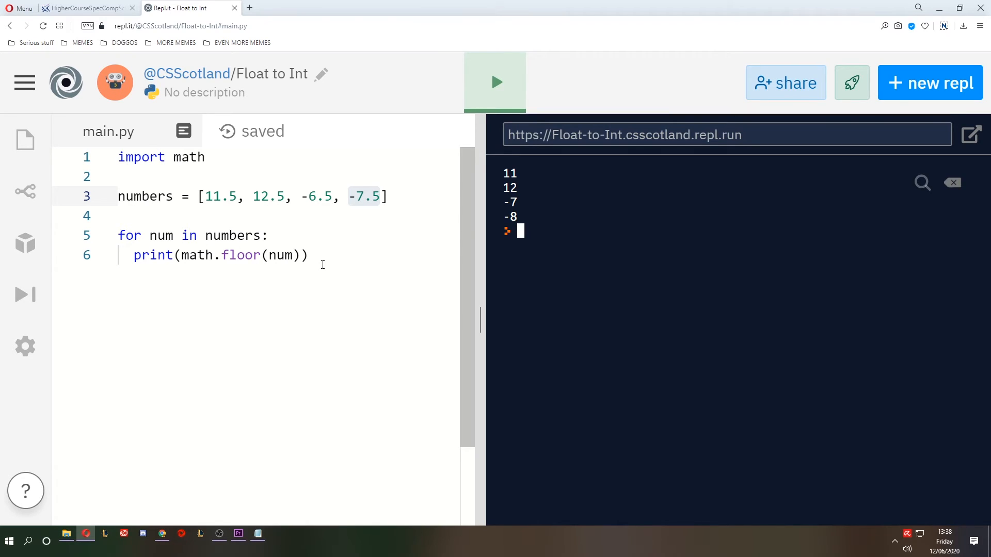
pyautogui.moveTo(326, 240)
pyautogui.write('cei')
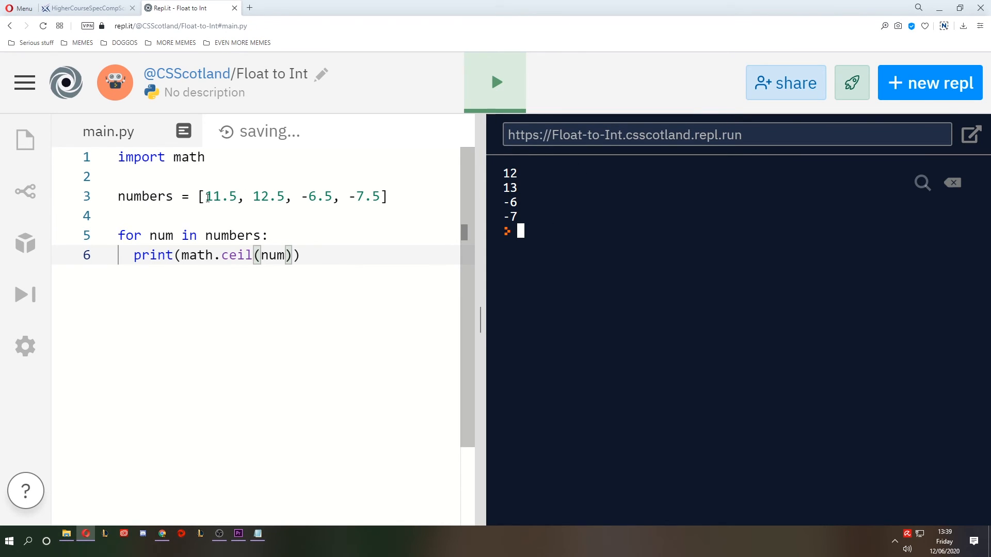
# Move to the for loop header after the math.ceil run
pyautogui.click(348, 197)
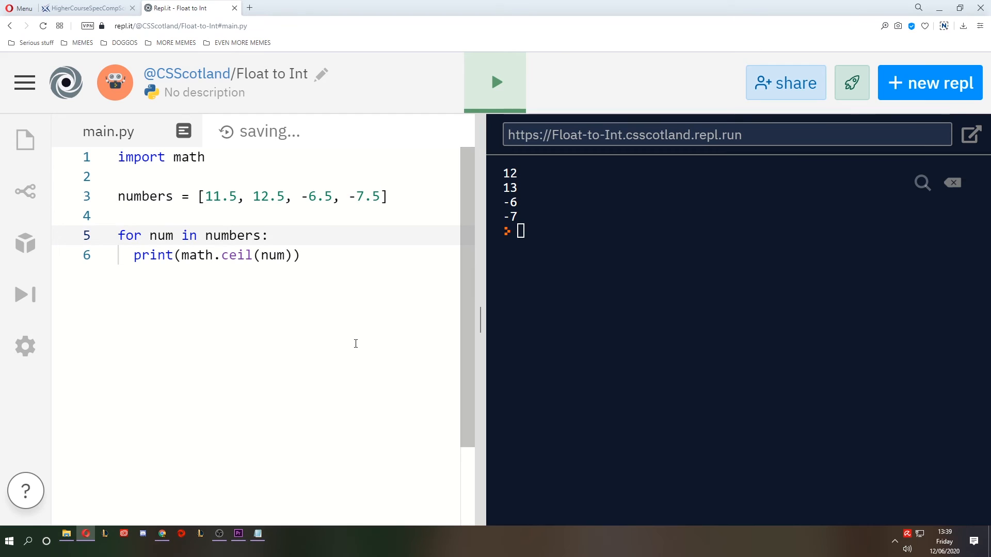
# Add int, round and math.floor print lines, run, then pass 2 to round()
pyautogui.write('p')
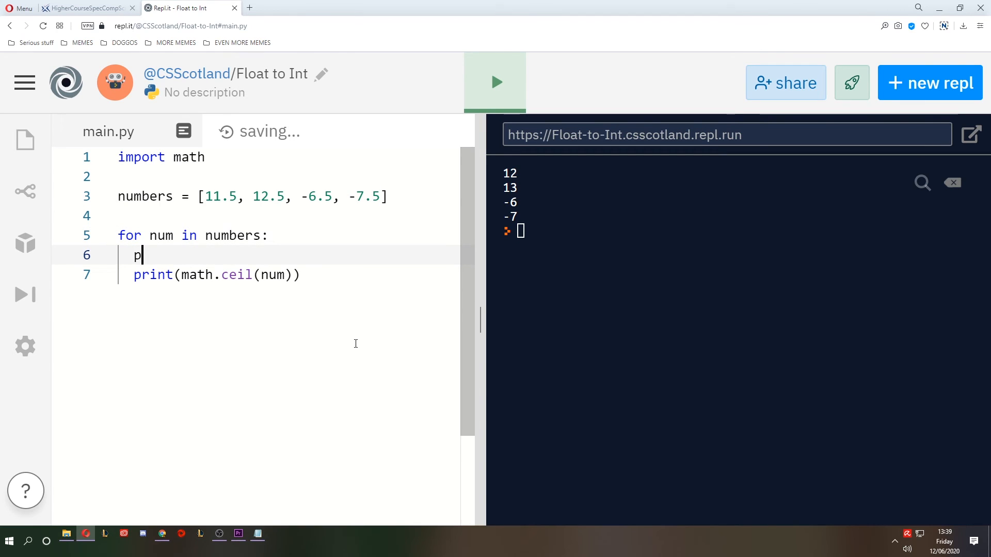
pyautogui.write('rint(int(num))')
pyautogui.write('print(math.fl')
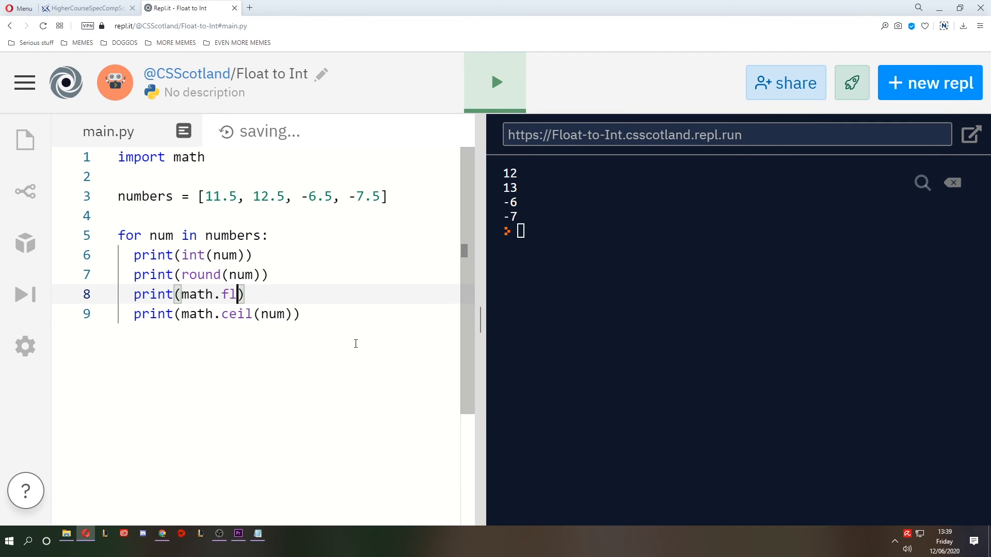
pyautogui.write('oor(num')
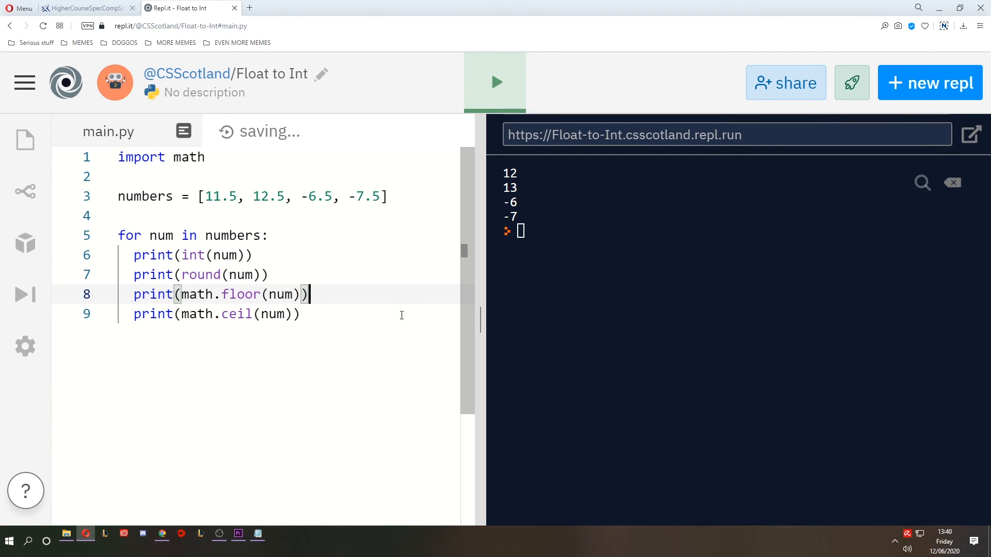
pyautogui.click(495, 82)
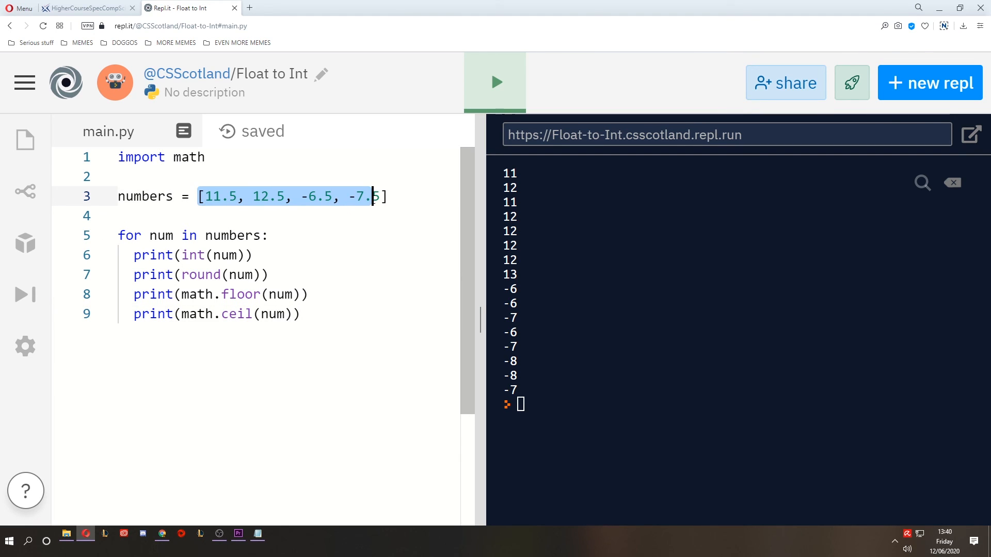
pyautogui.click(185, 274)
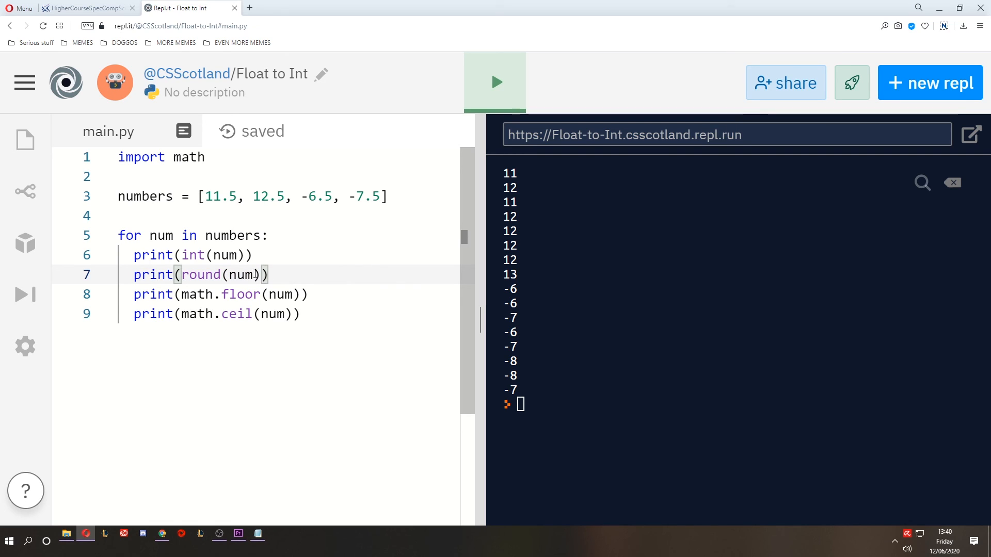
pyautogui.write(', 2')
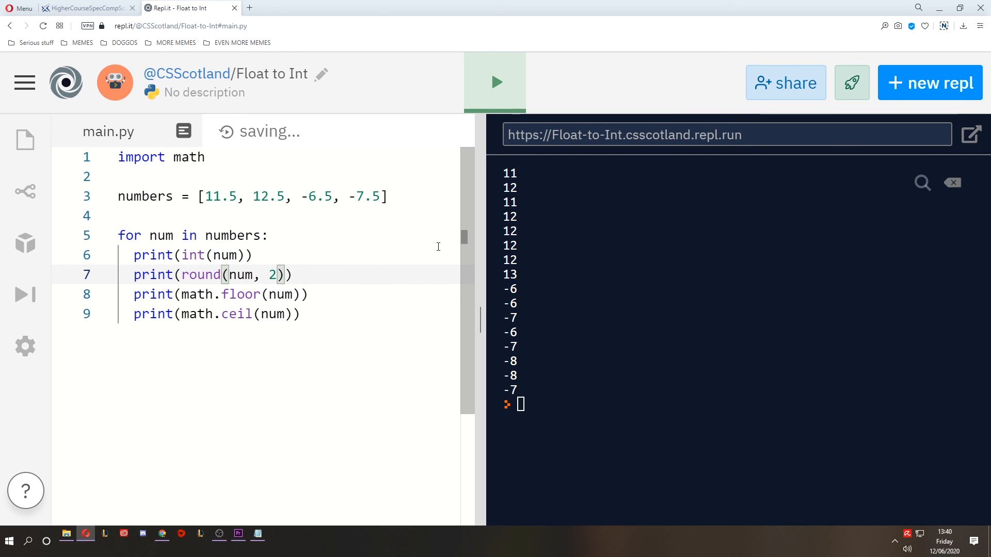